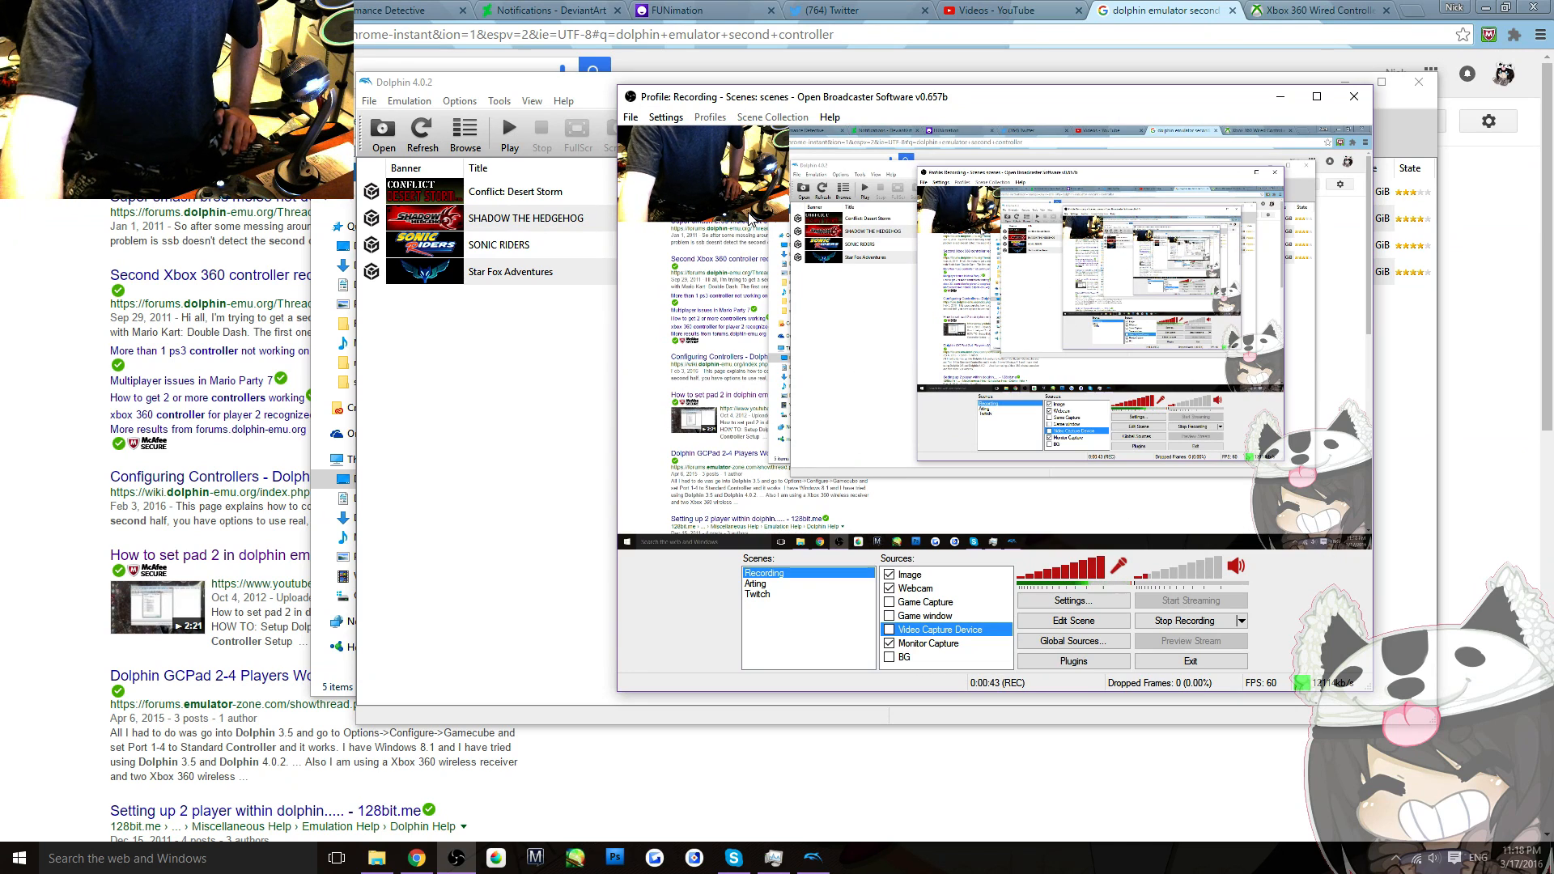
Bring Dolphin's game list in front of OBS, minimize and restore it, then reach Config.
left_click(1353, 95)
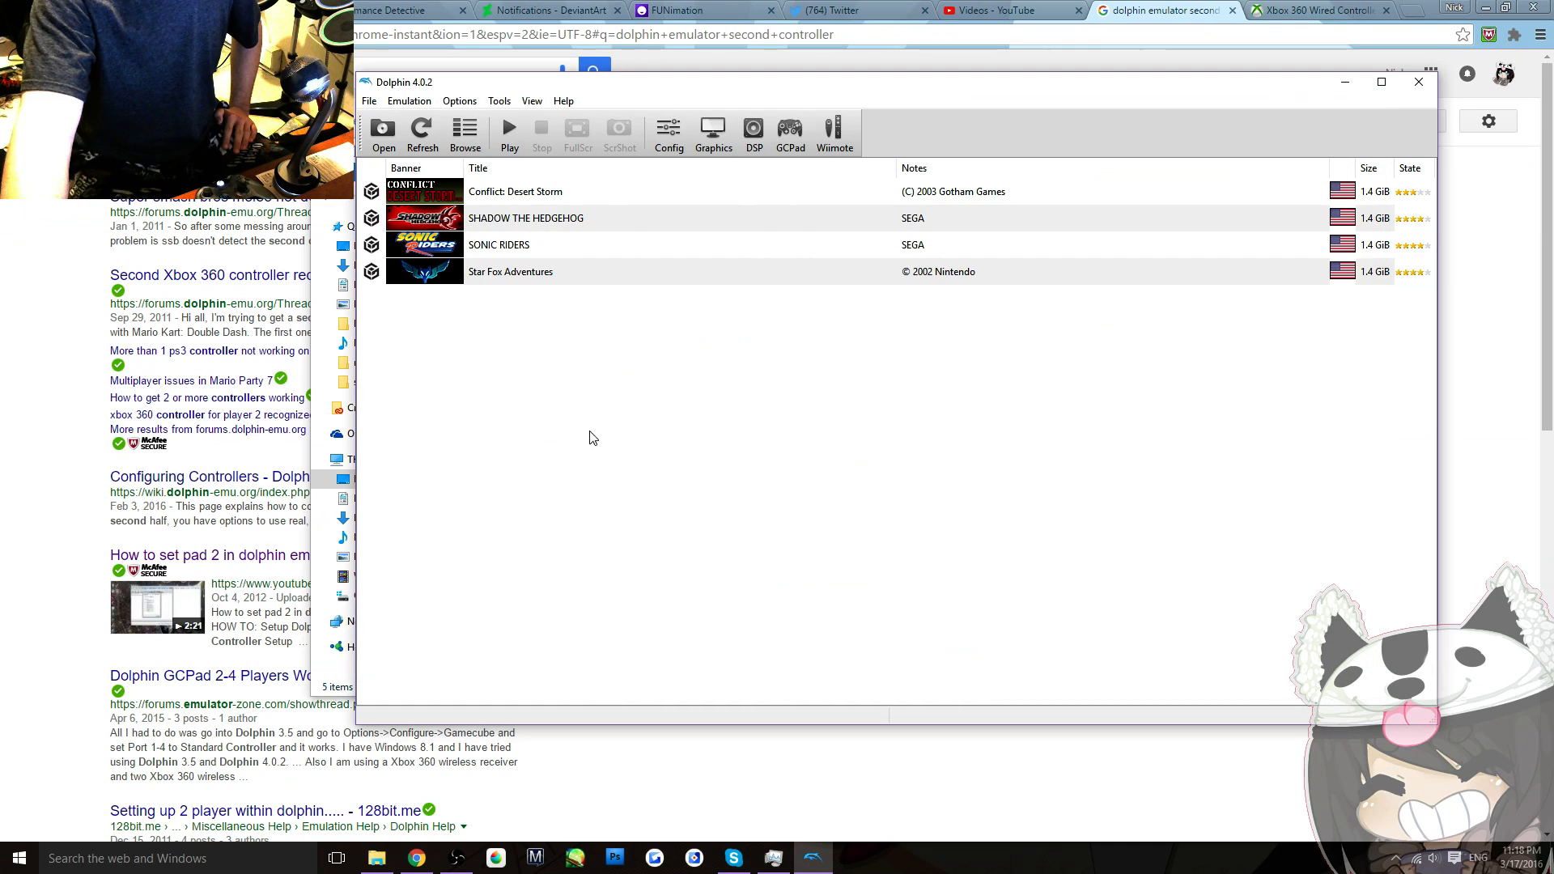
left_click(1439, 84)
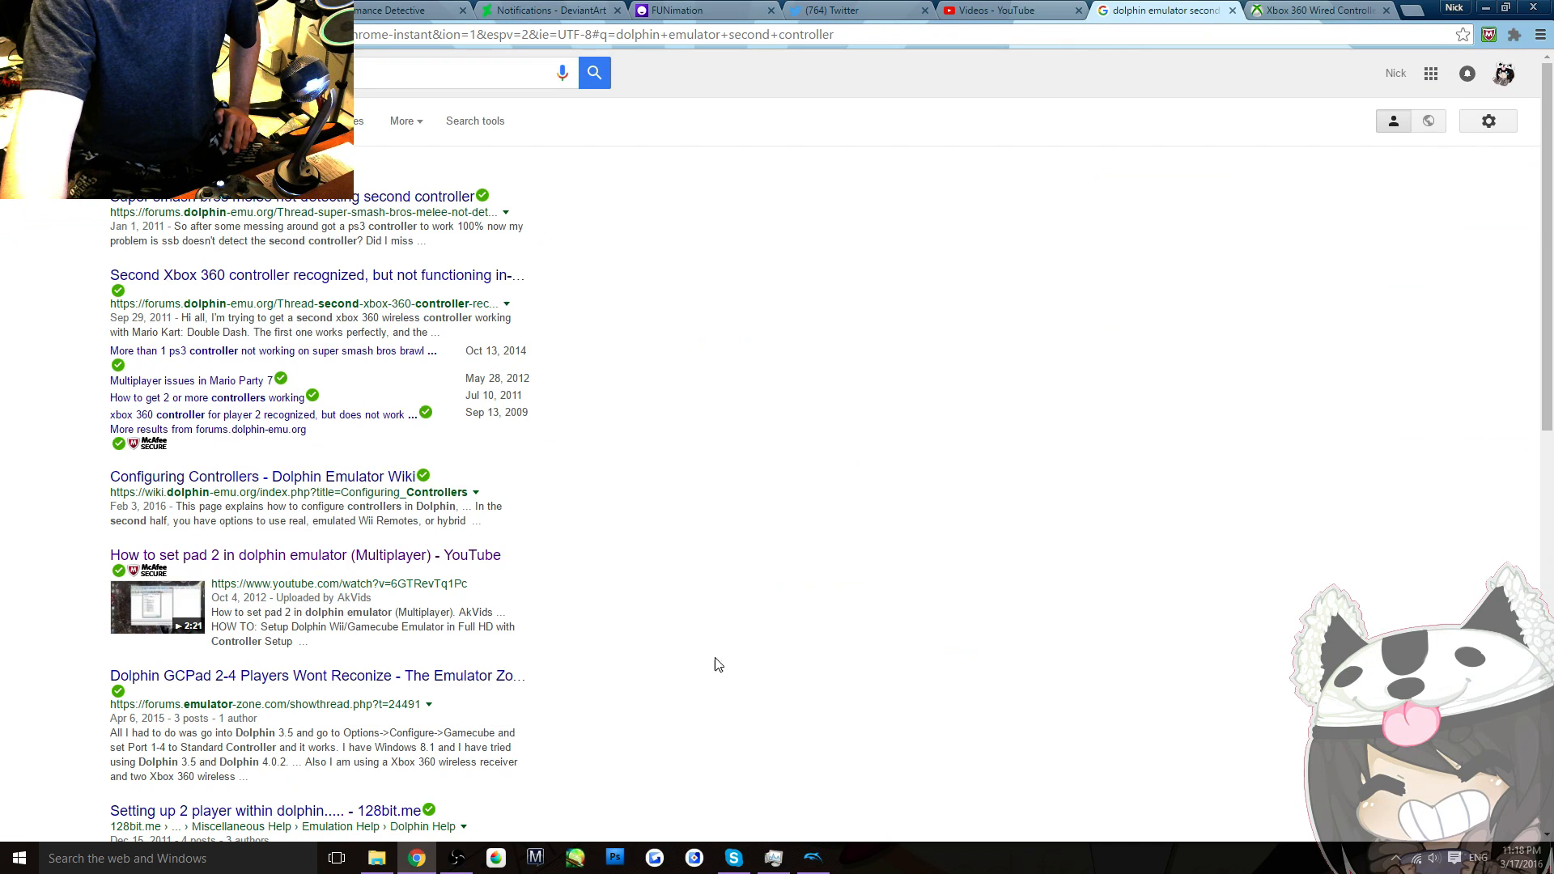
left_click(813, 858)
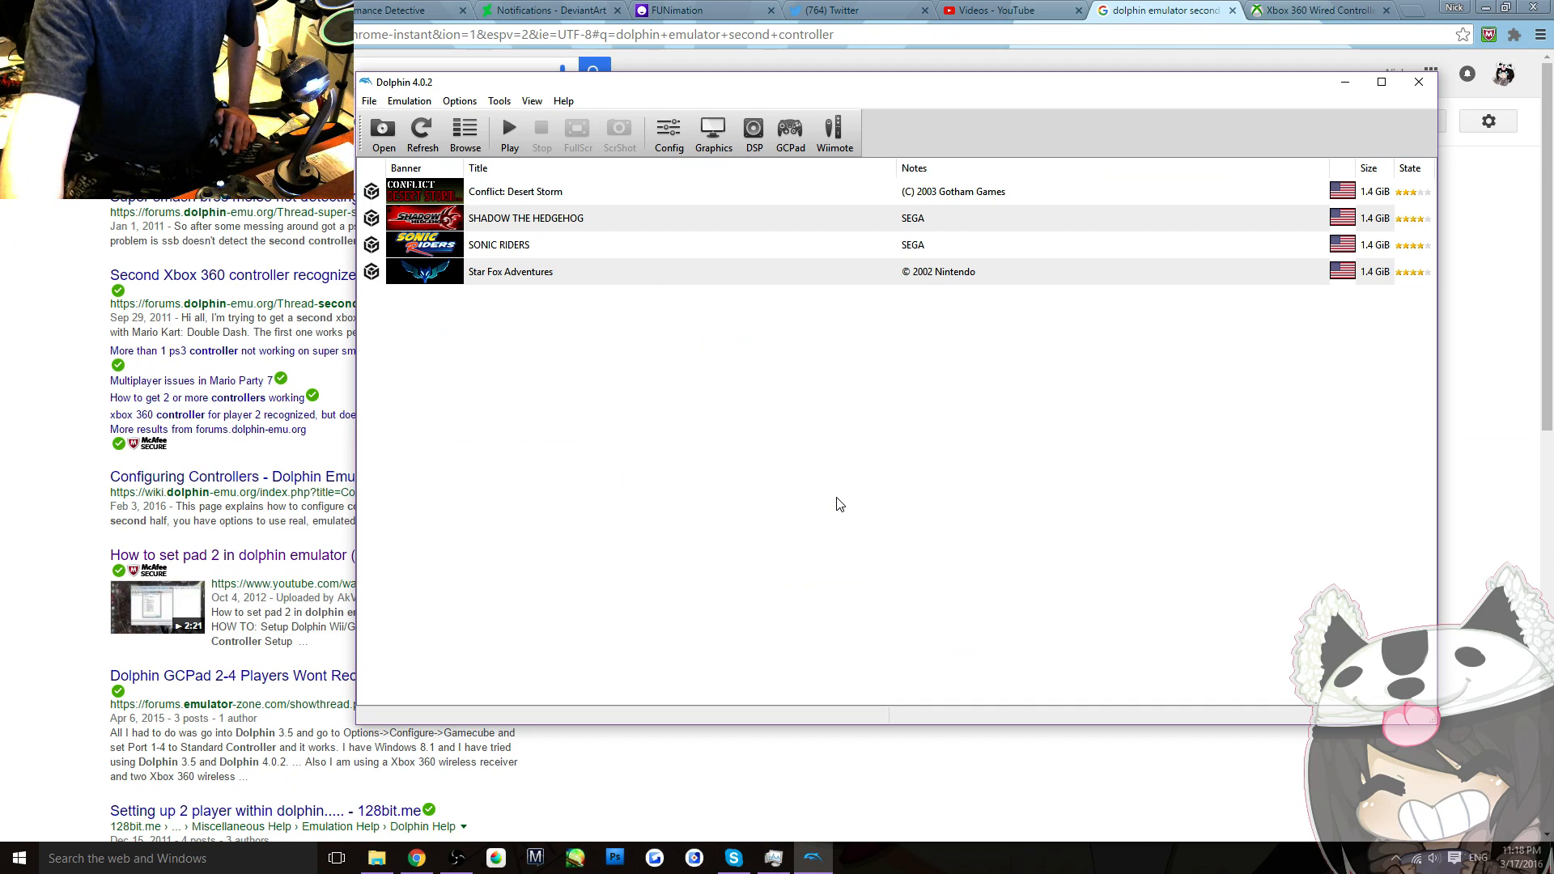
left_click(669, 132)
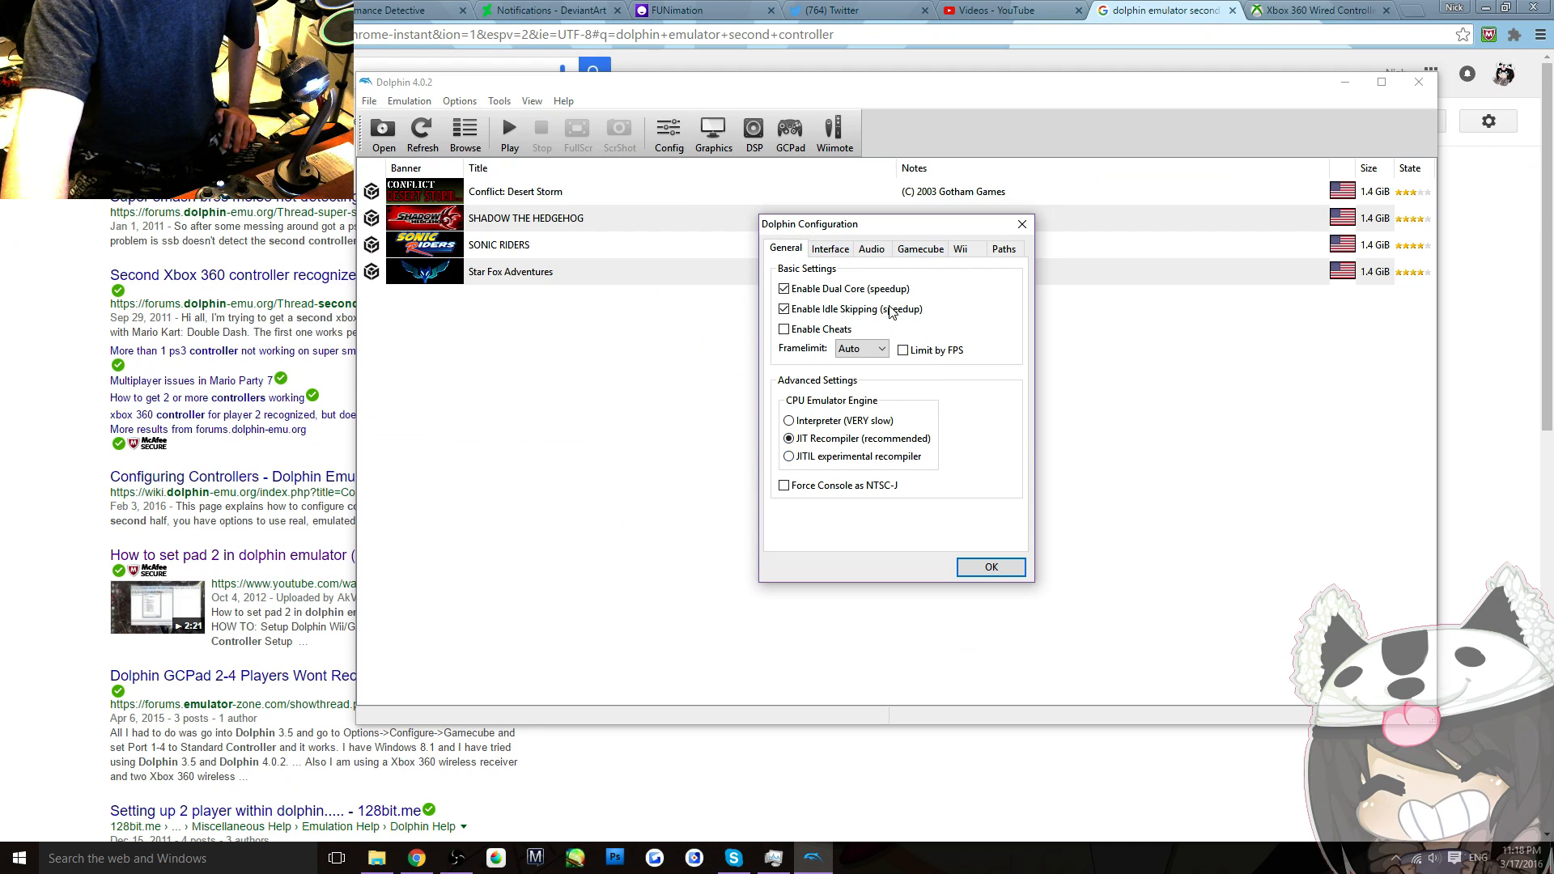
In the Gamecube device settings, set Port 1 and Port 2 to Standard Controller.
left_click(920, 249)
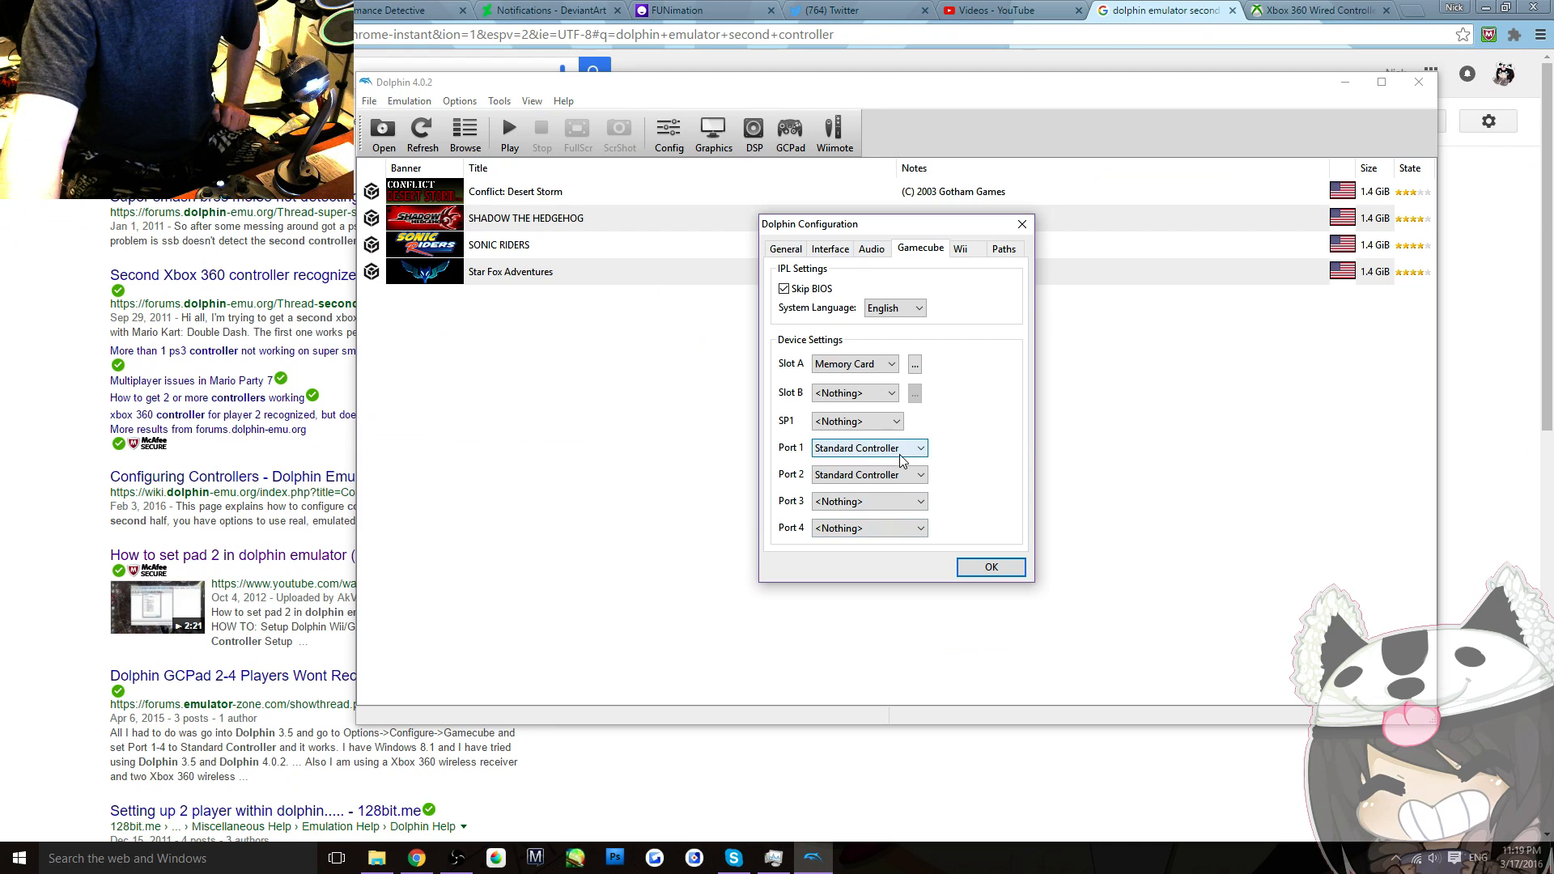
left_click(990, 567)
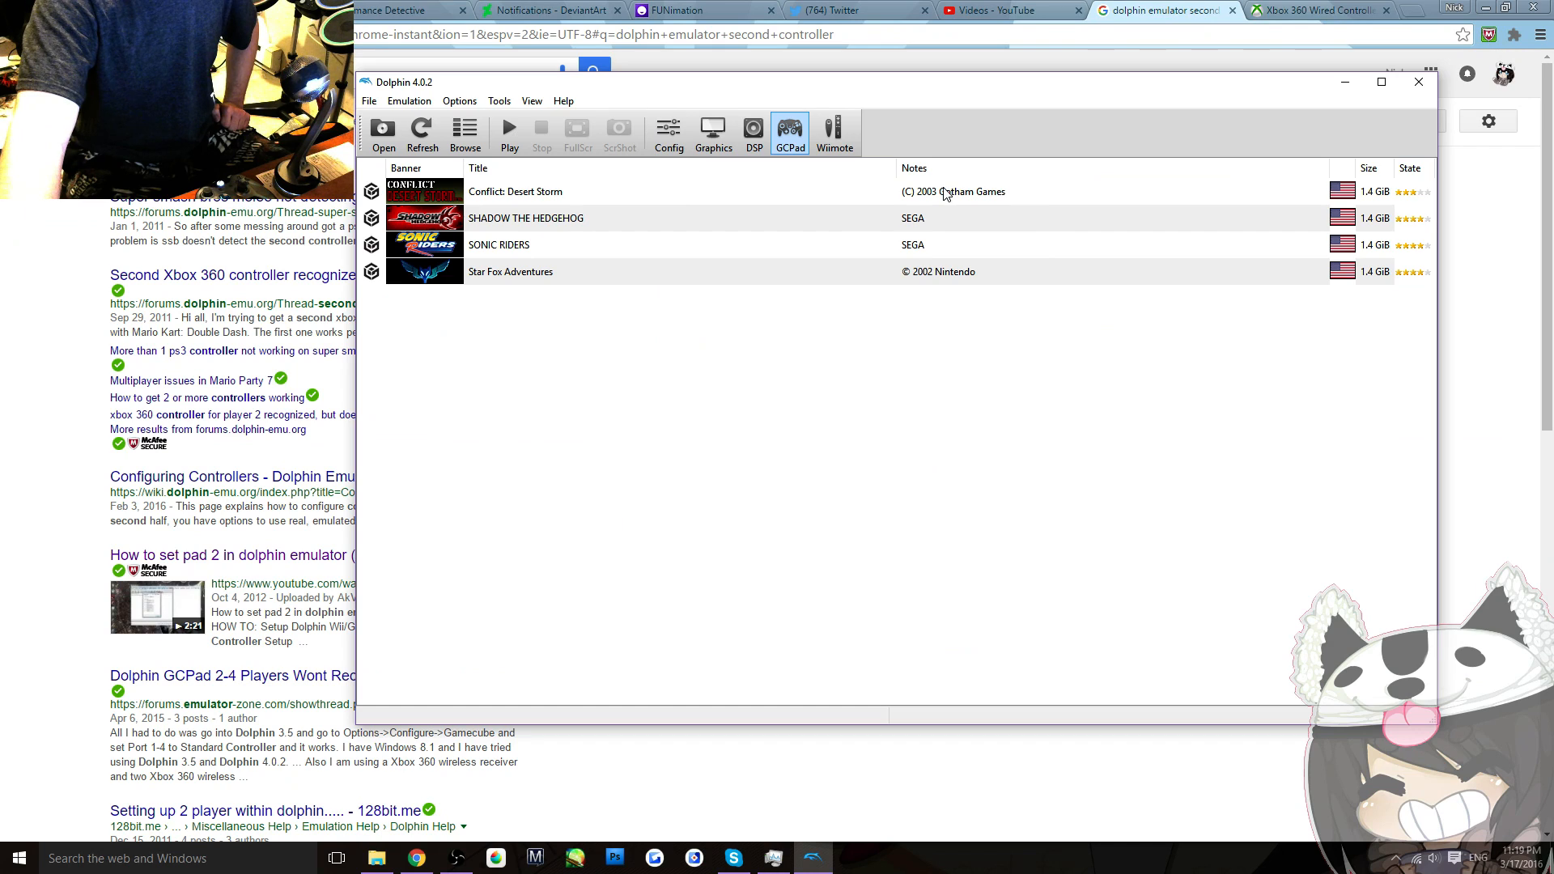
mouse_move(965, 227)
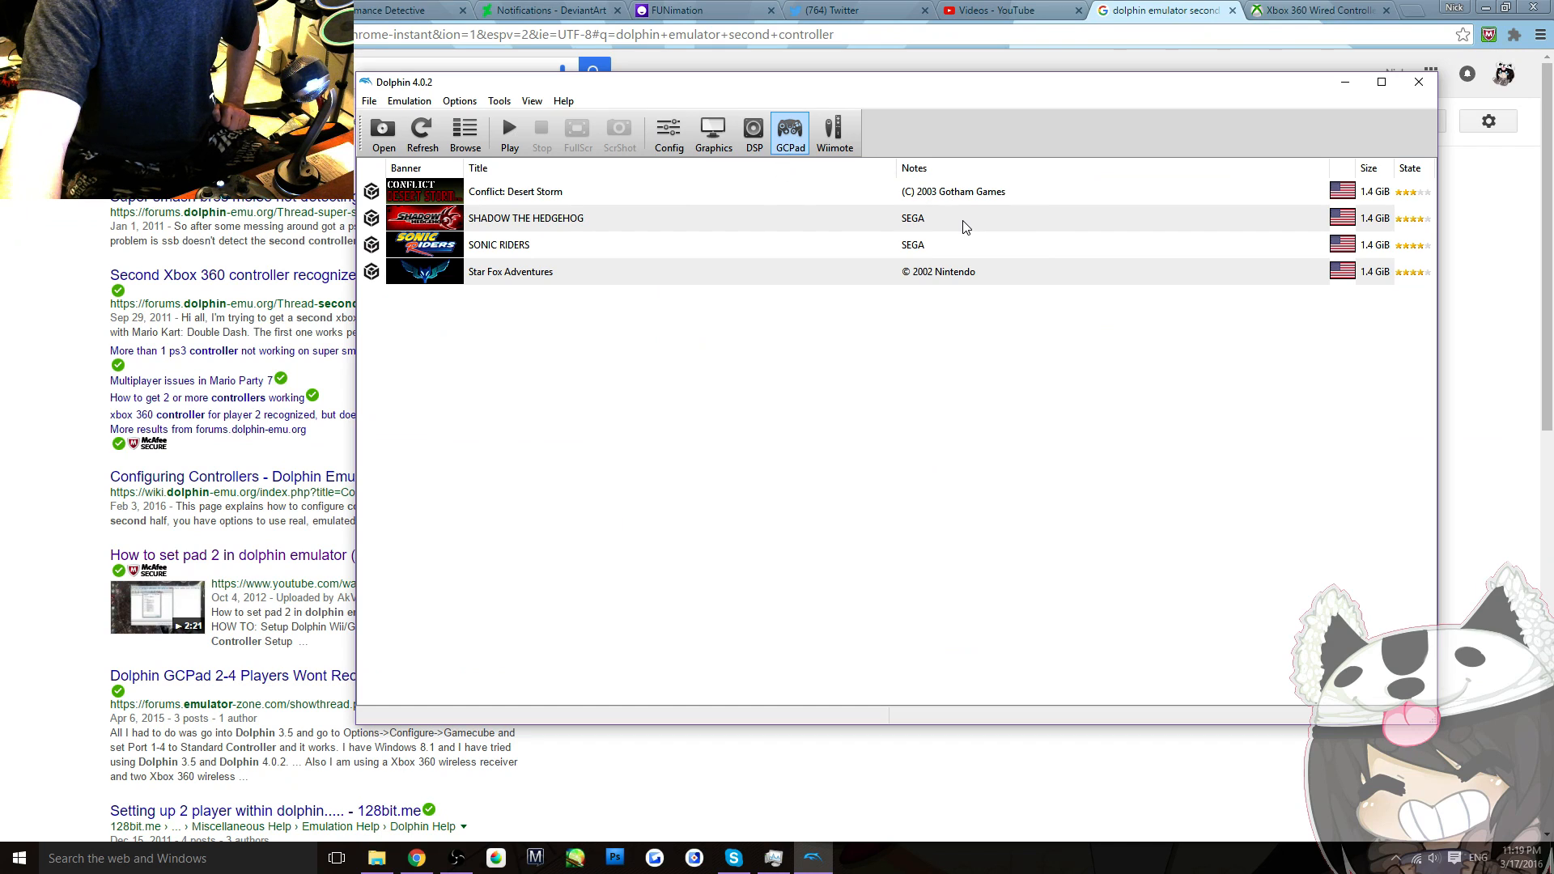
mouse_move(762, 405)
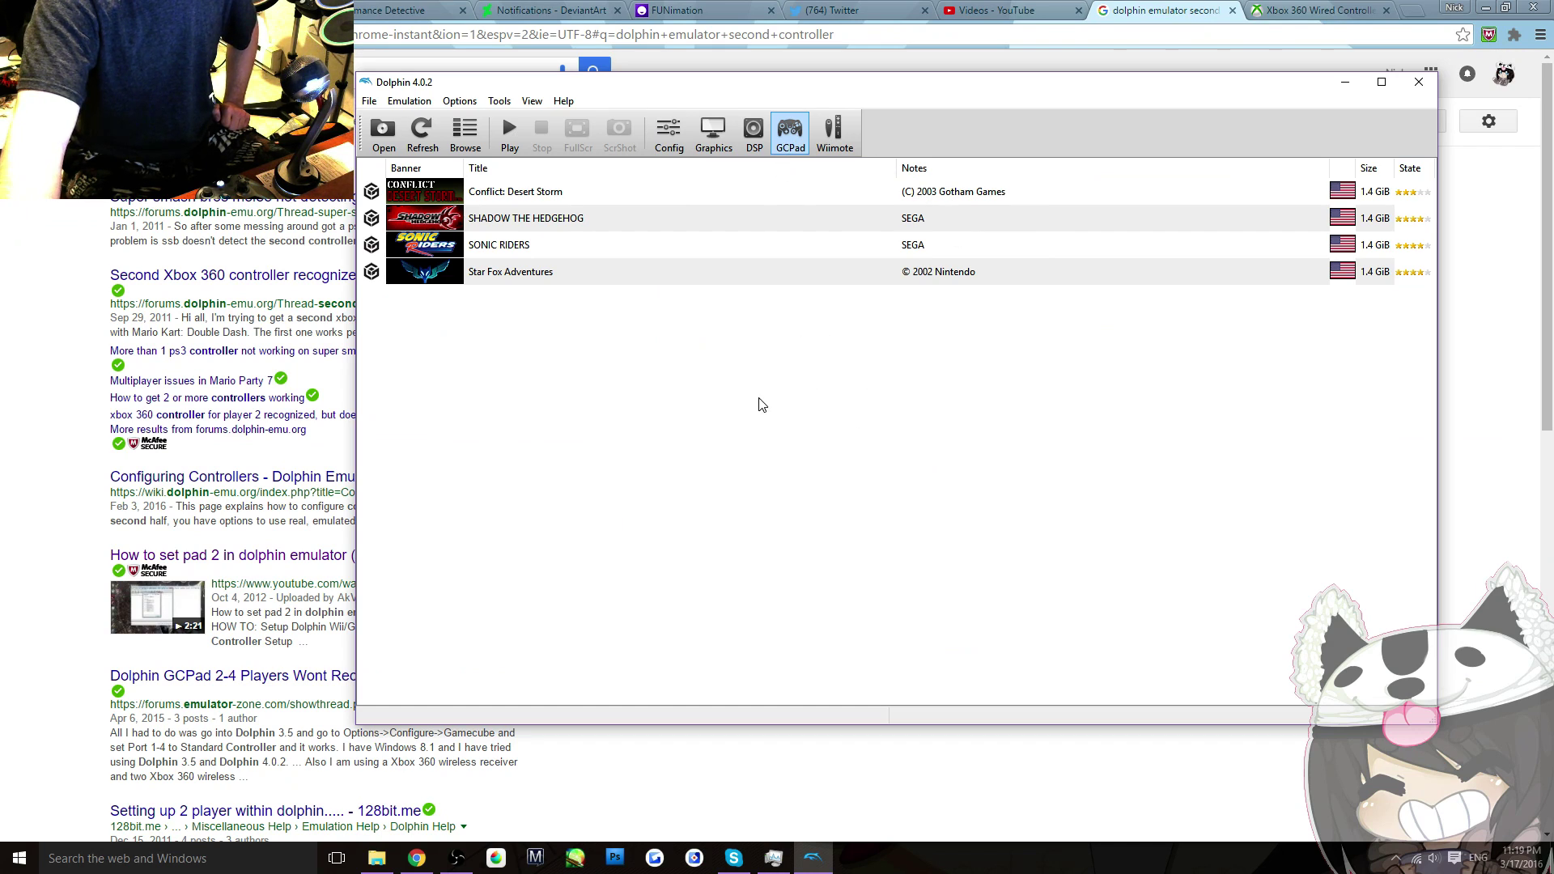
mouse_move(884, 104)
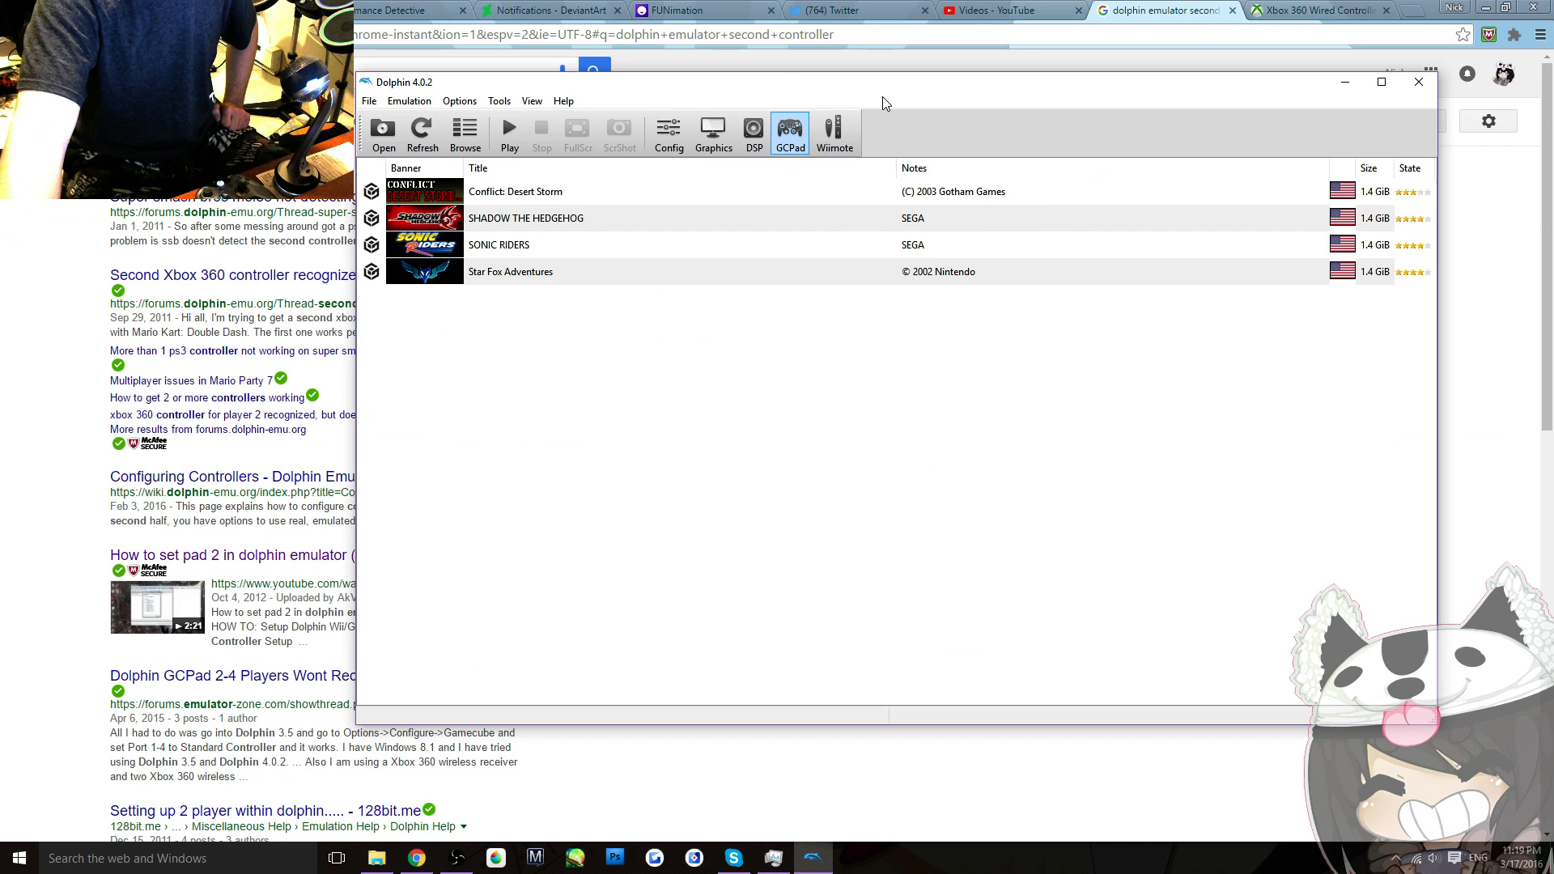
mouse_move(960, 298)
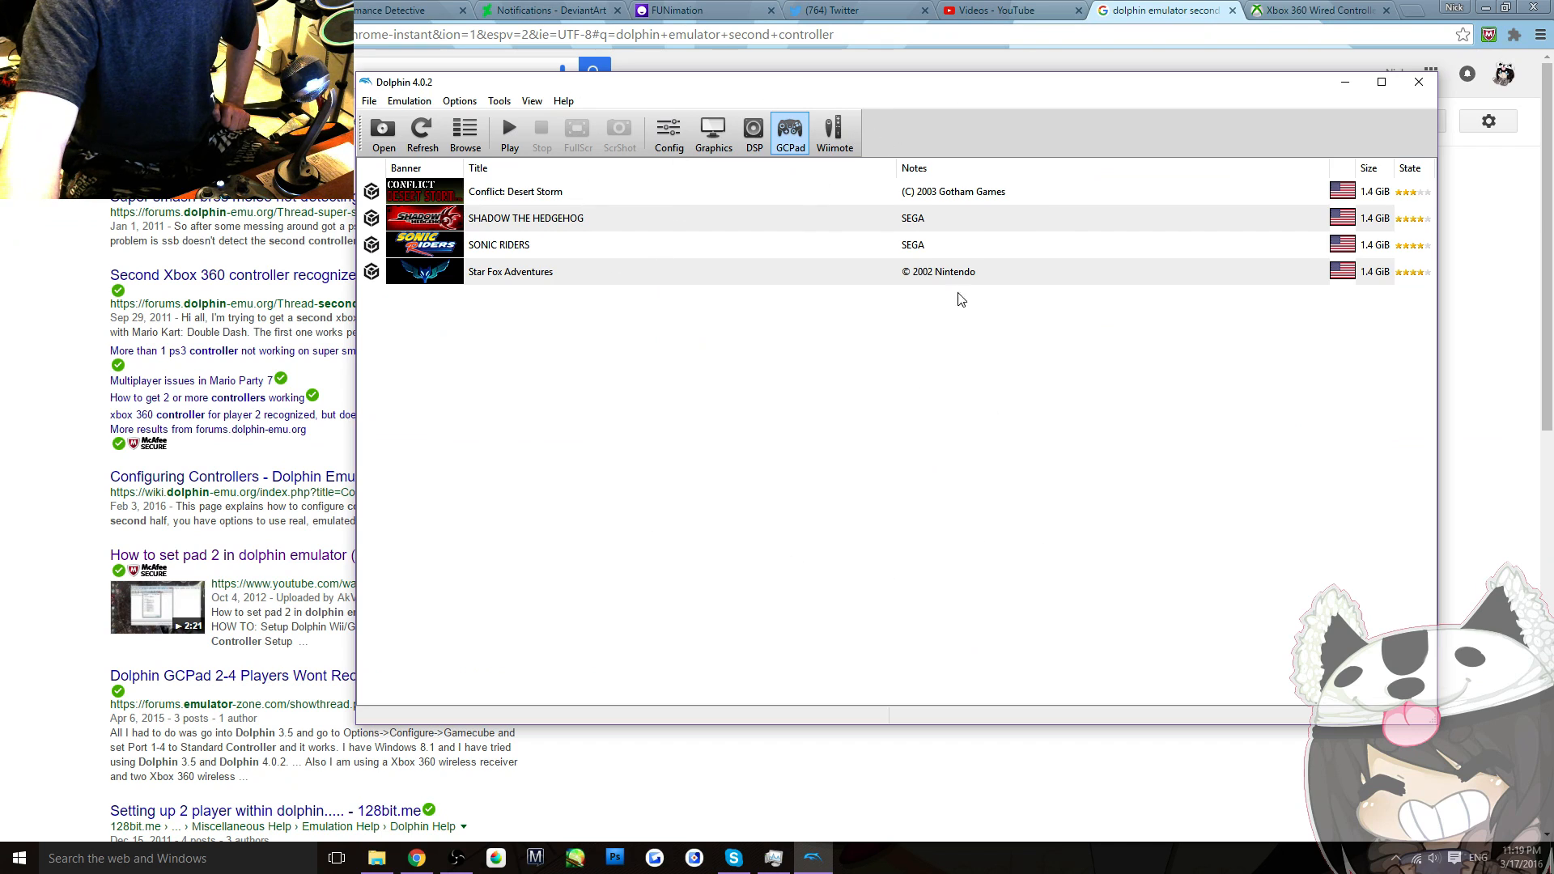
mouse_move(1030, 128)
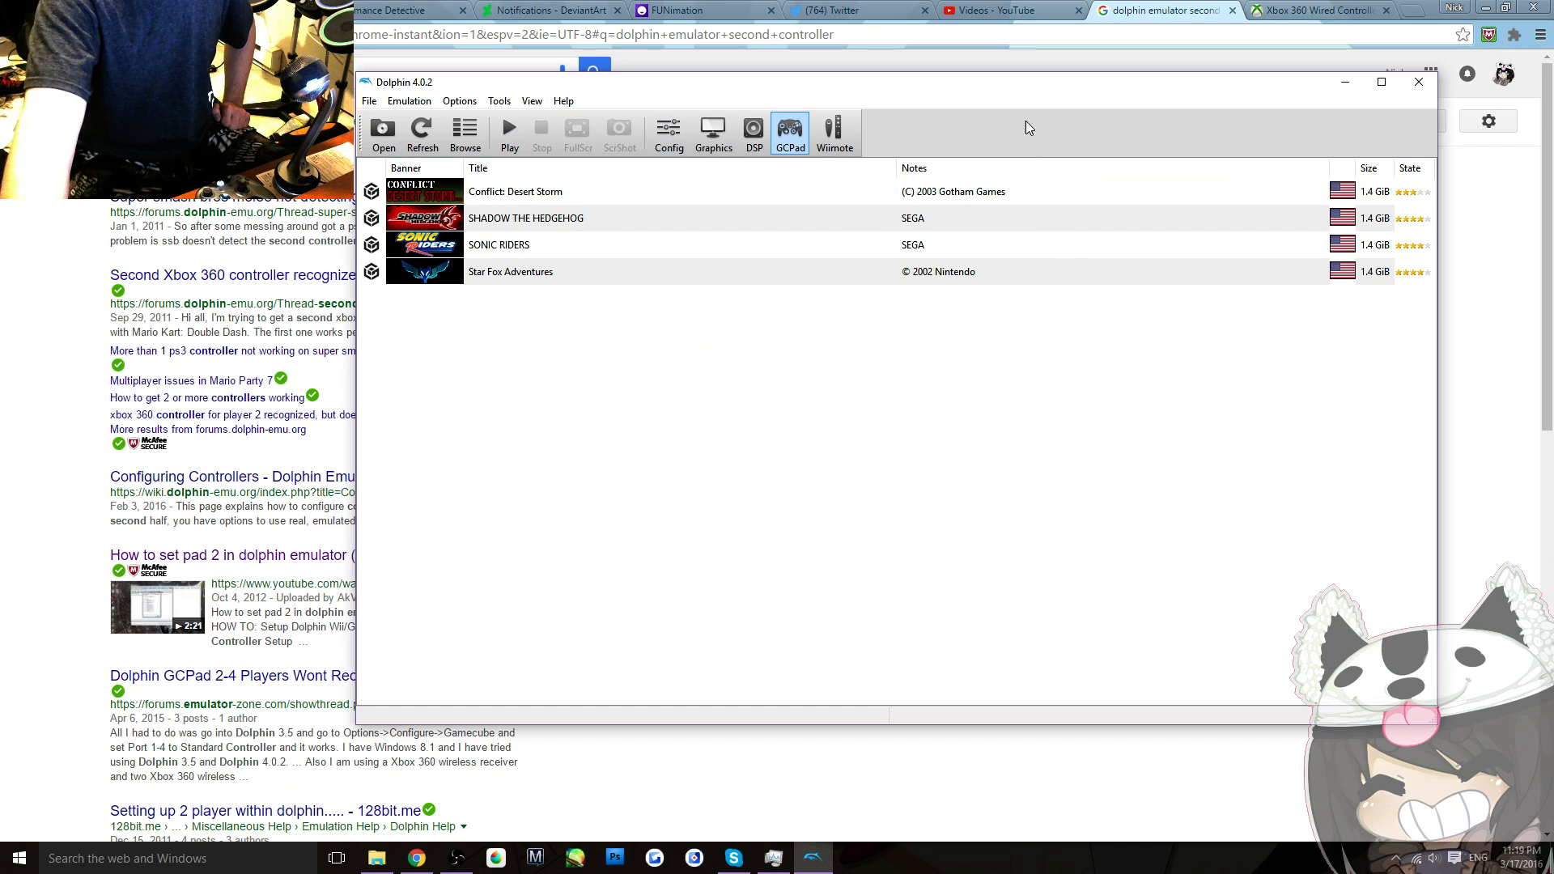
mouse_move(991, 142)
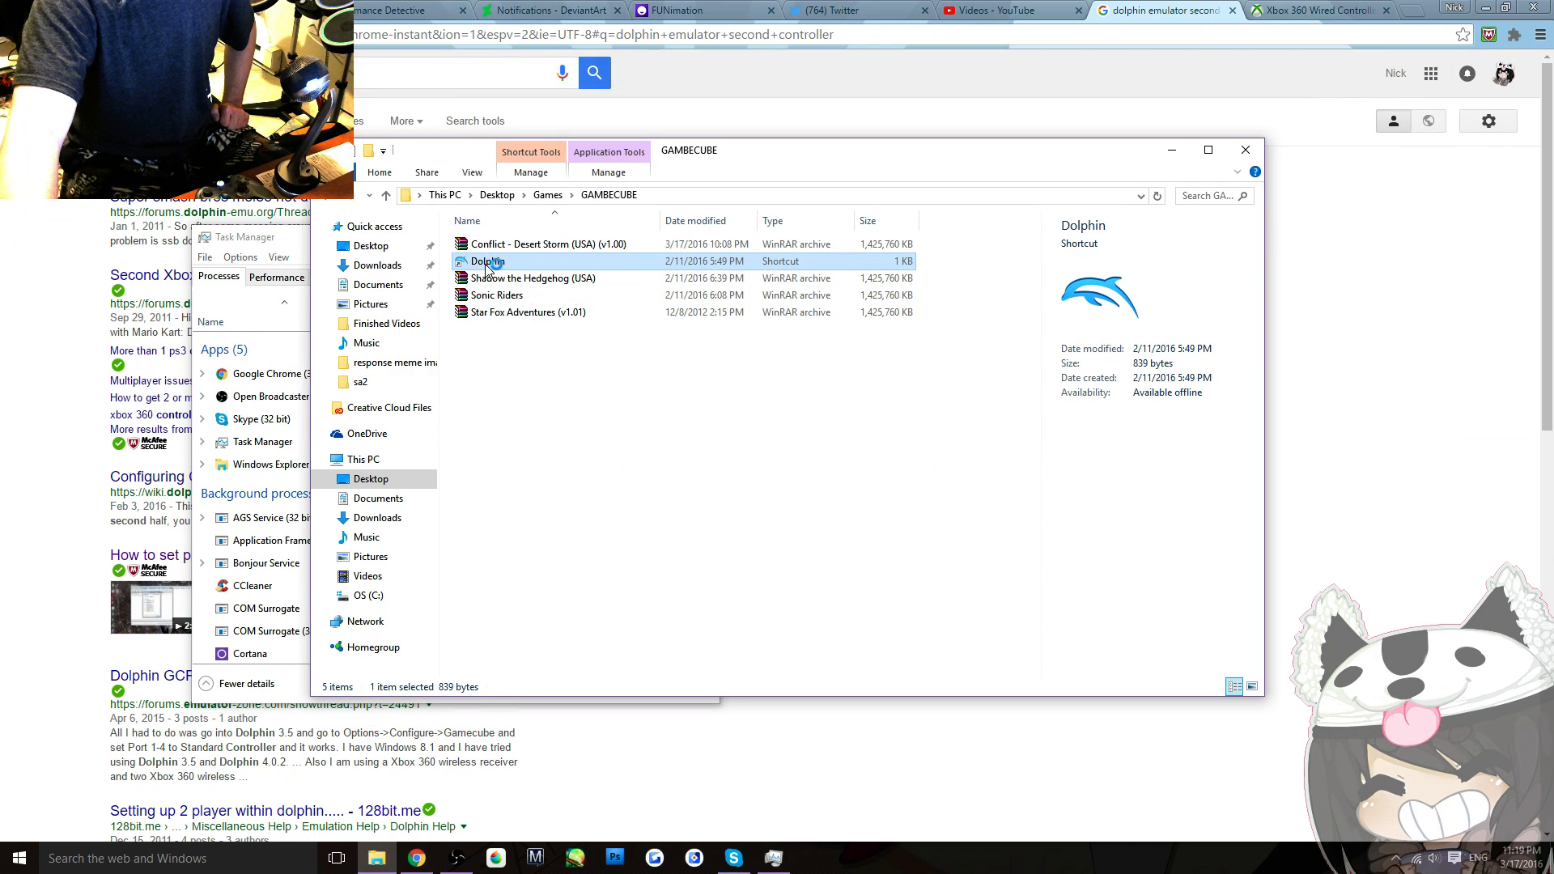
Relaunch Dolphin from its shortcut in the GAMBECUBE folder.
double_click(484, 262)
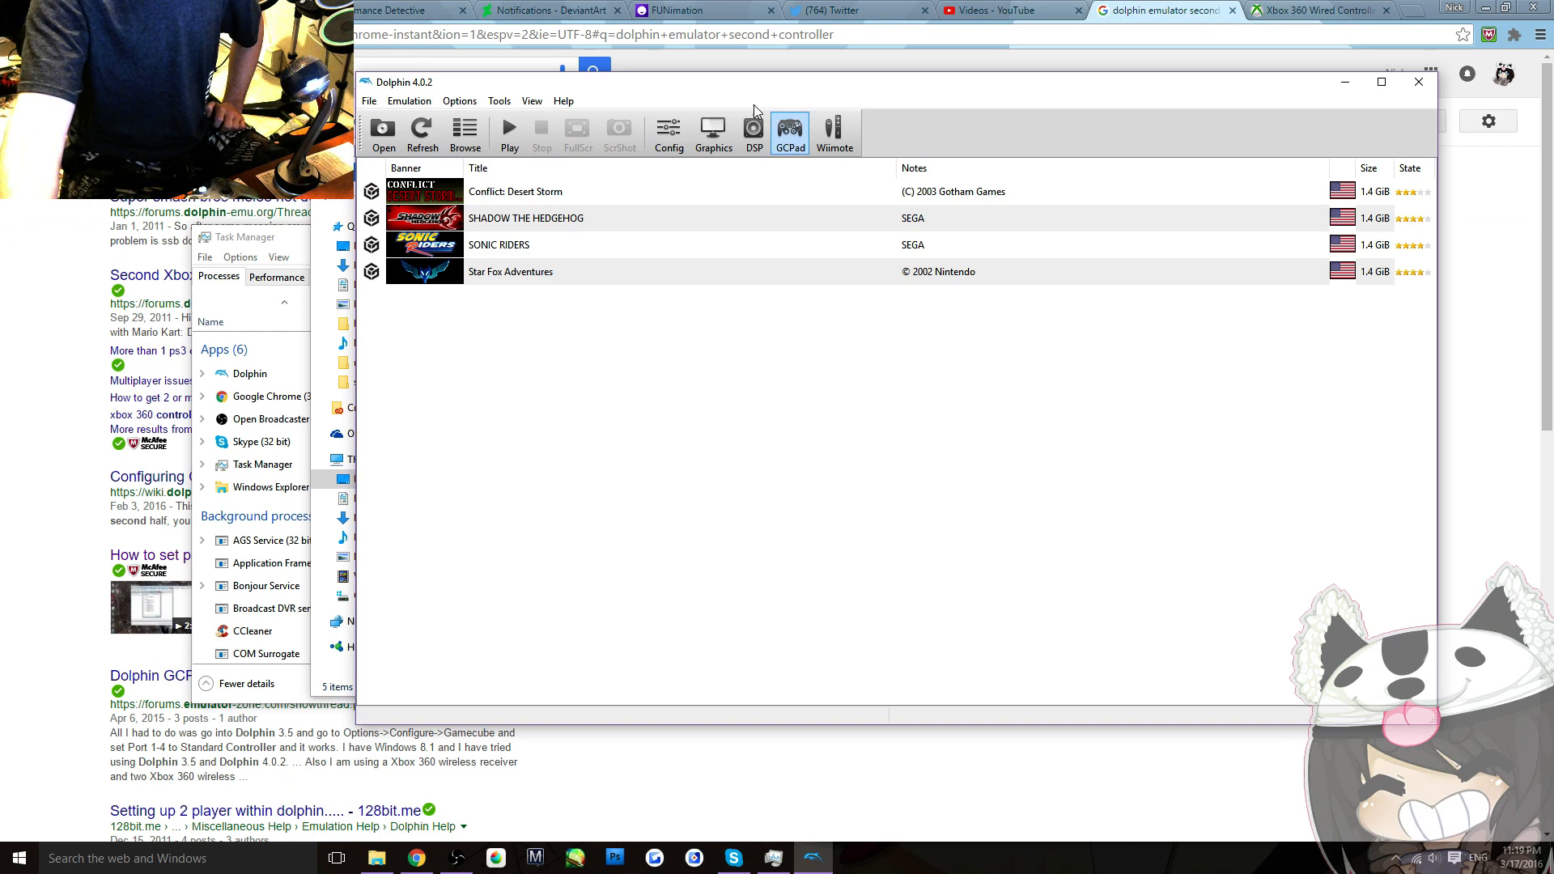
mouse_move(790, 129)
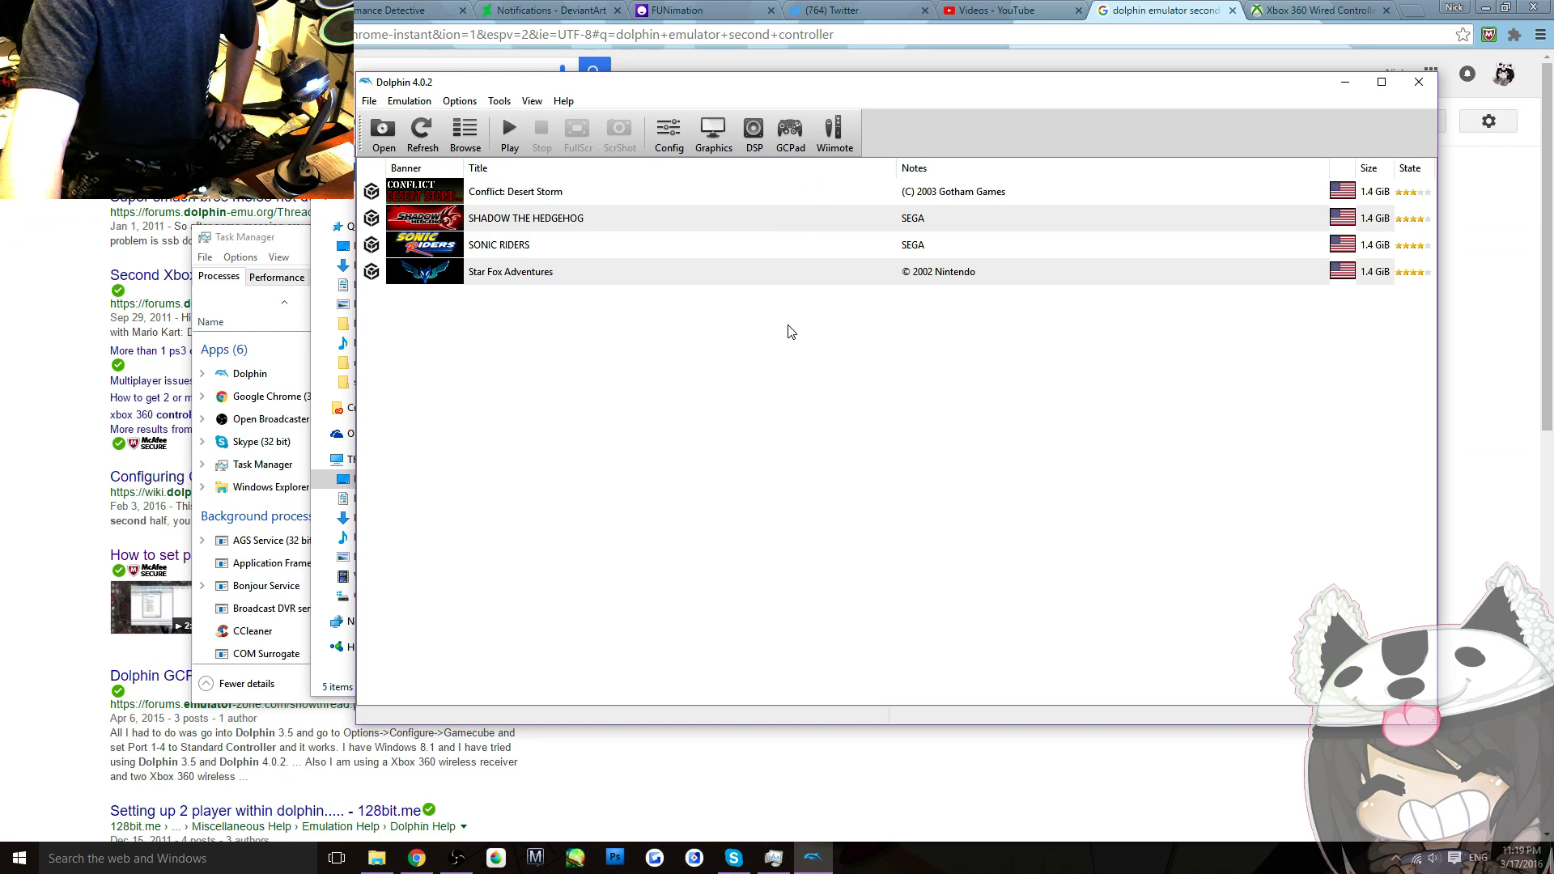
mouse_move(818, 434)
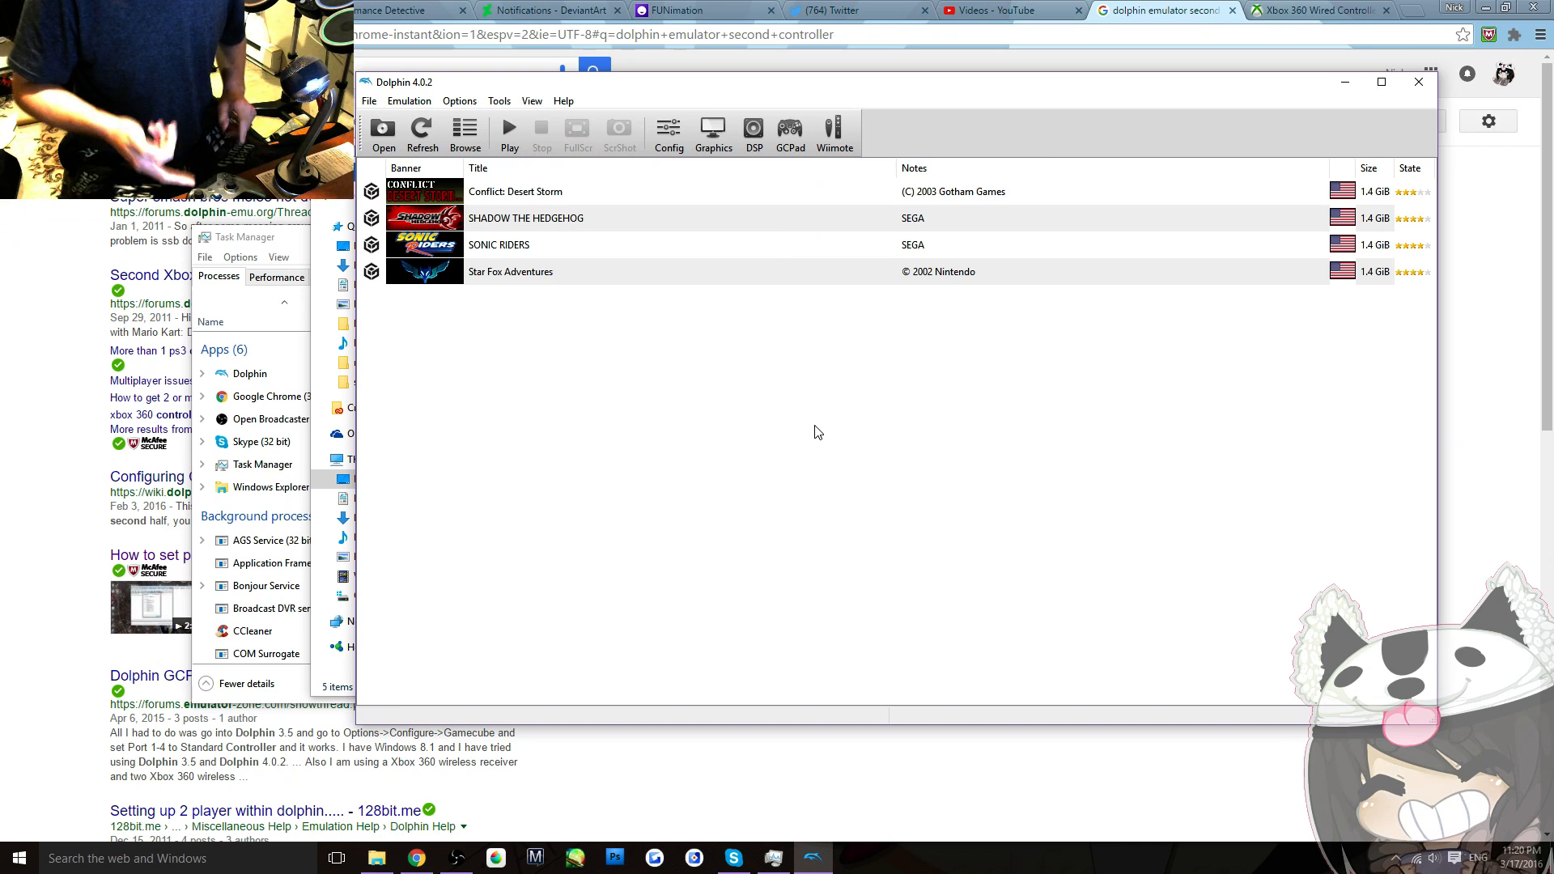
In GCPad settings, set Pad 2's device to XInput/1/Gamepad and confirm with OK.
left_click(835, 133)
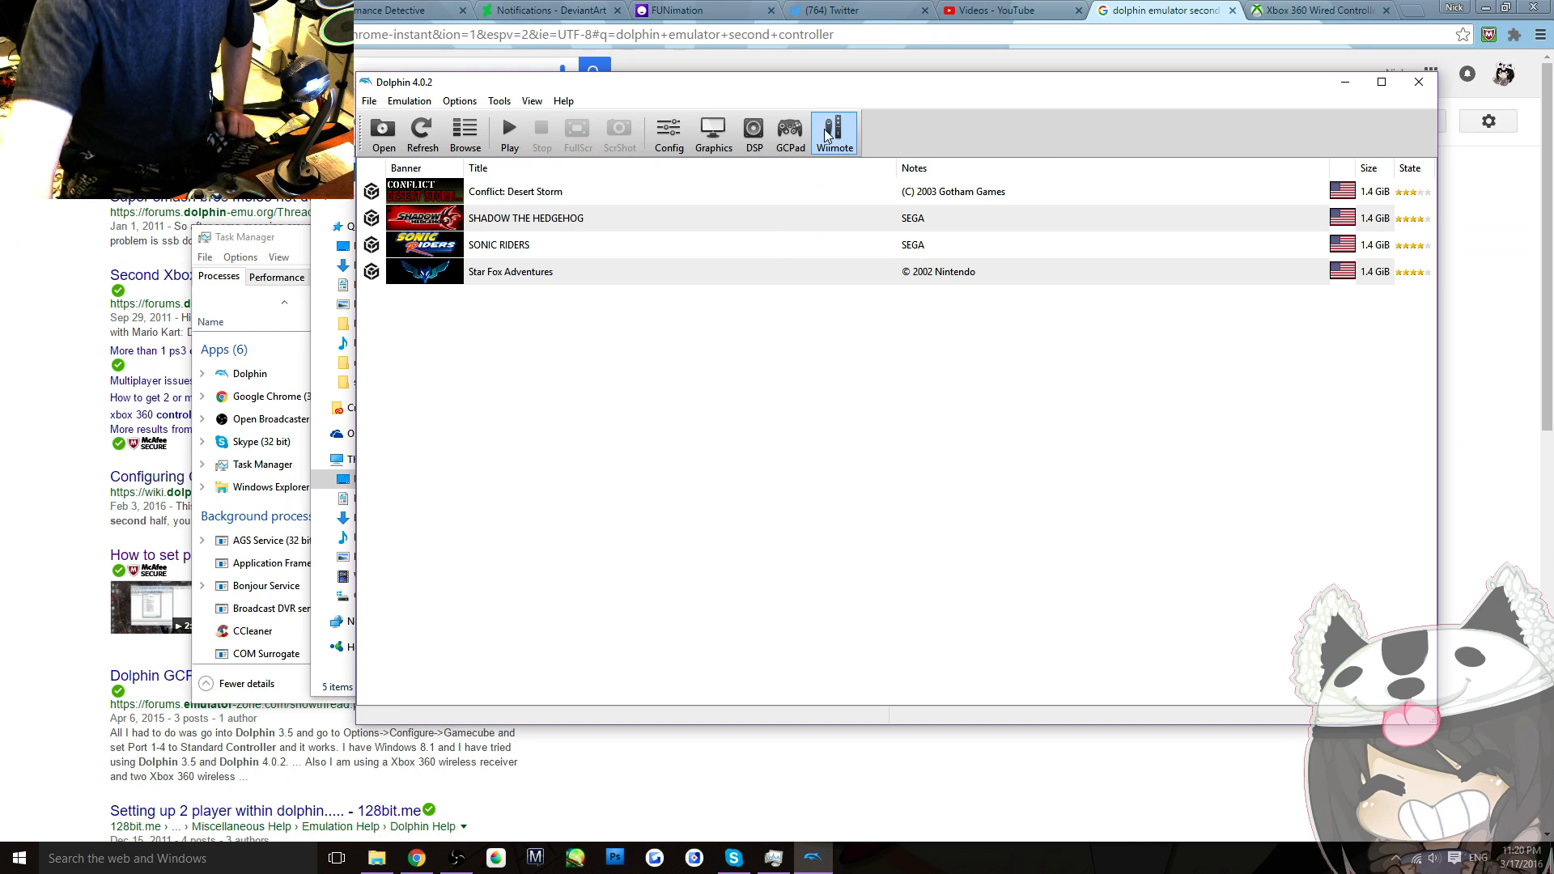
left_click(790, 133)
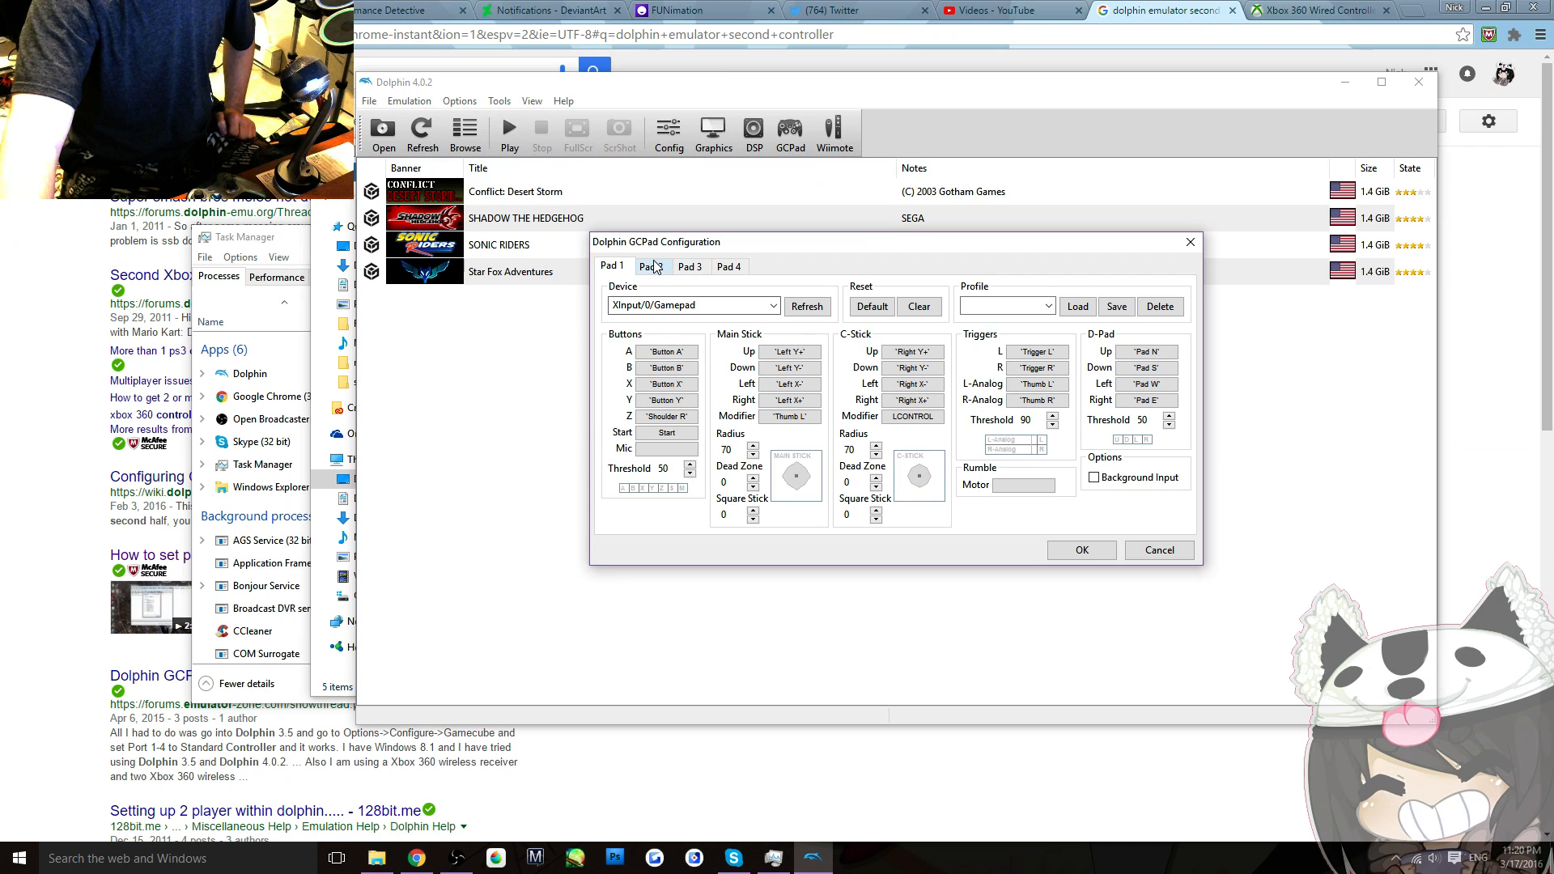
left_click(651, 265)
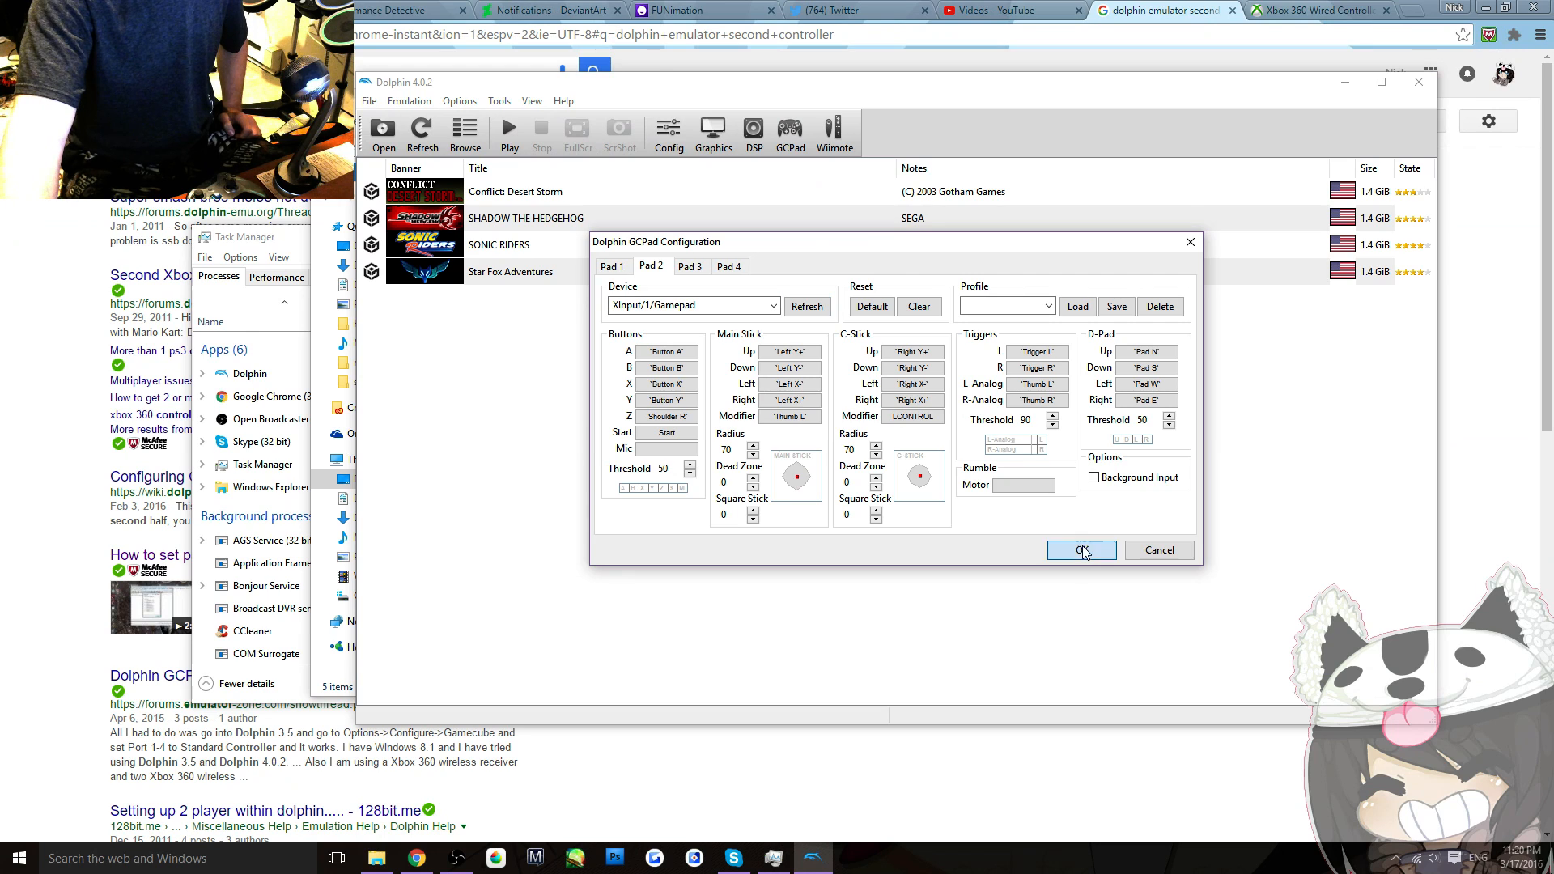
left_click(1082, 551)
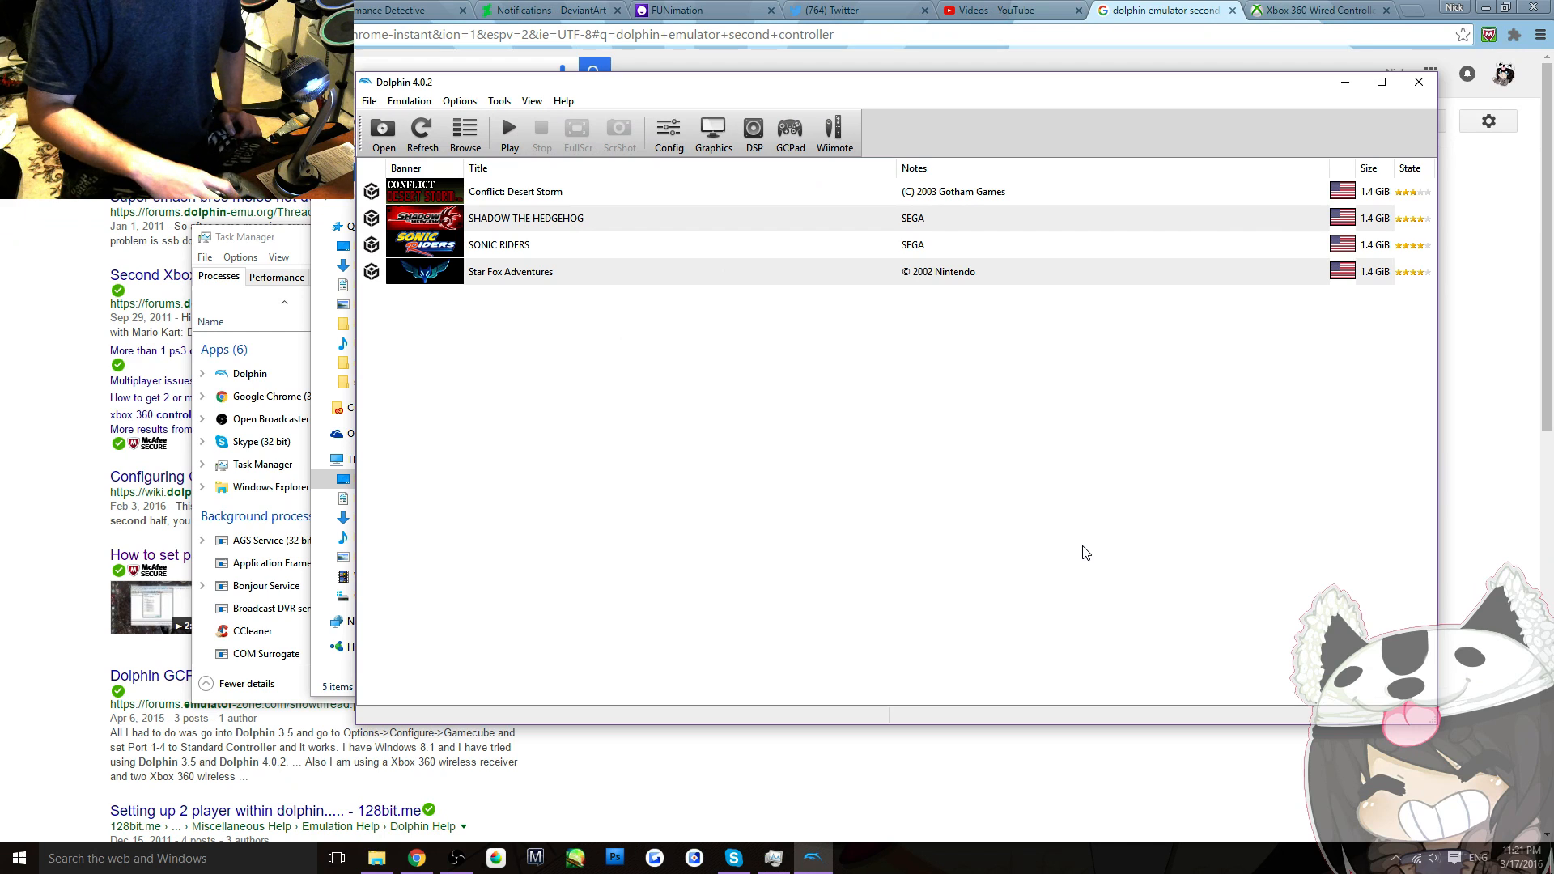
mouse_move(1012, 420)
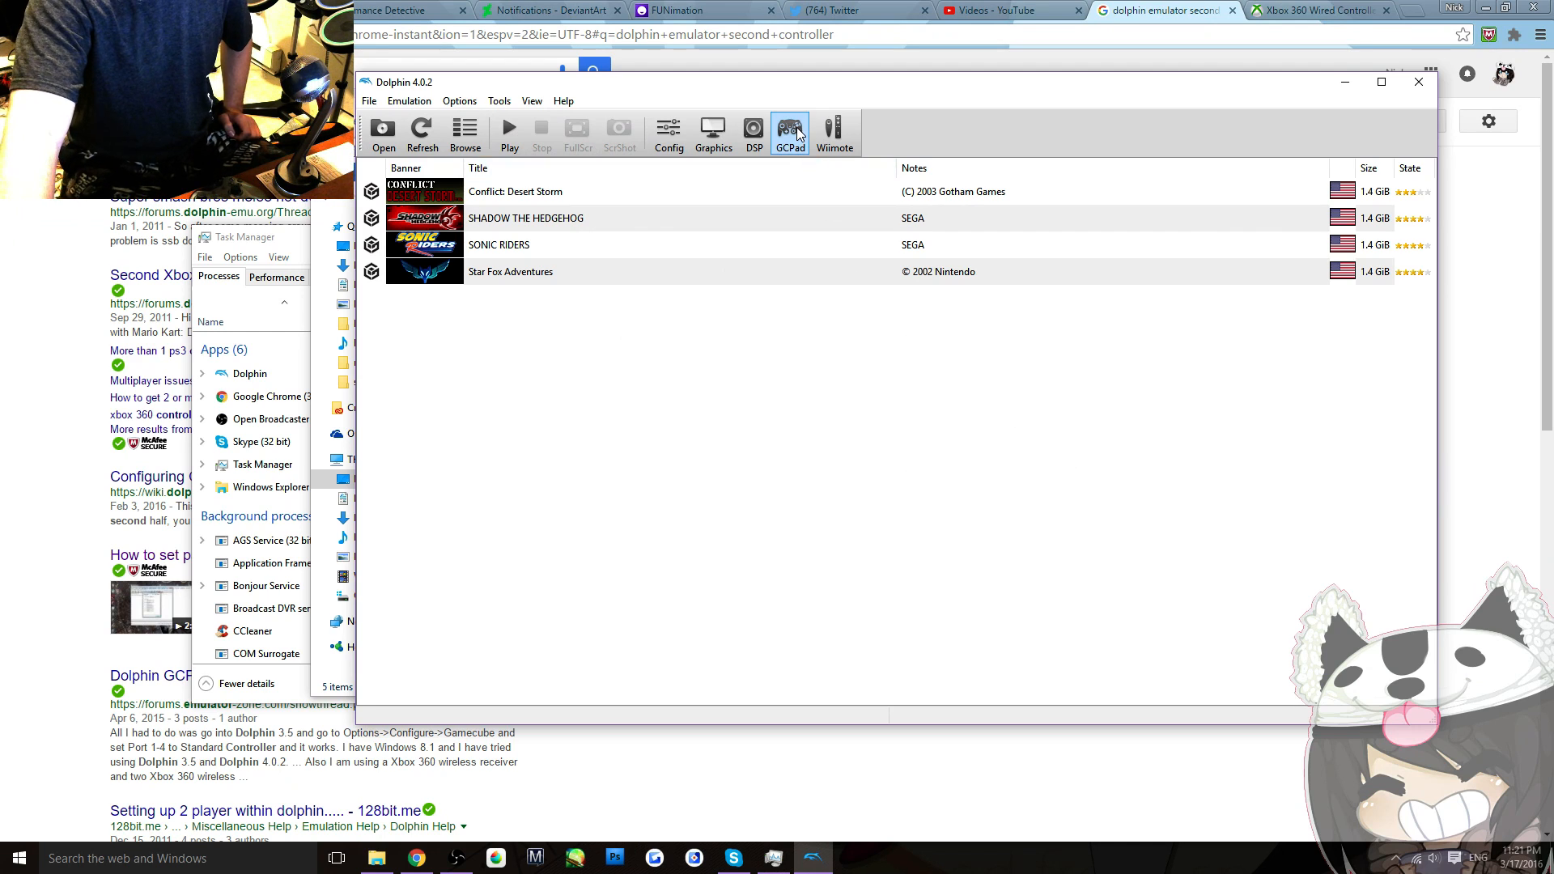
Reopen the GCPad configuration showing Pad 1 on XInput/0/Gamepad.
left_click(790, 129)
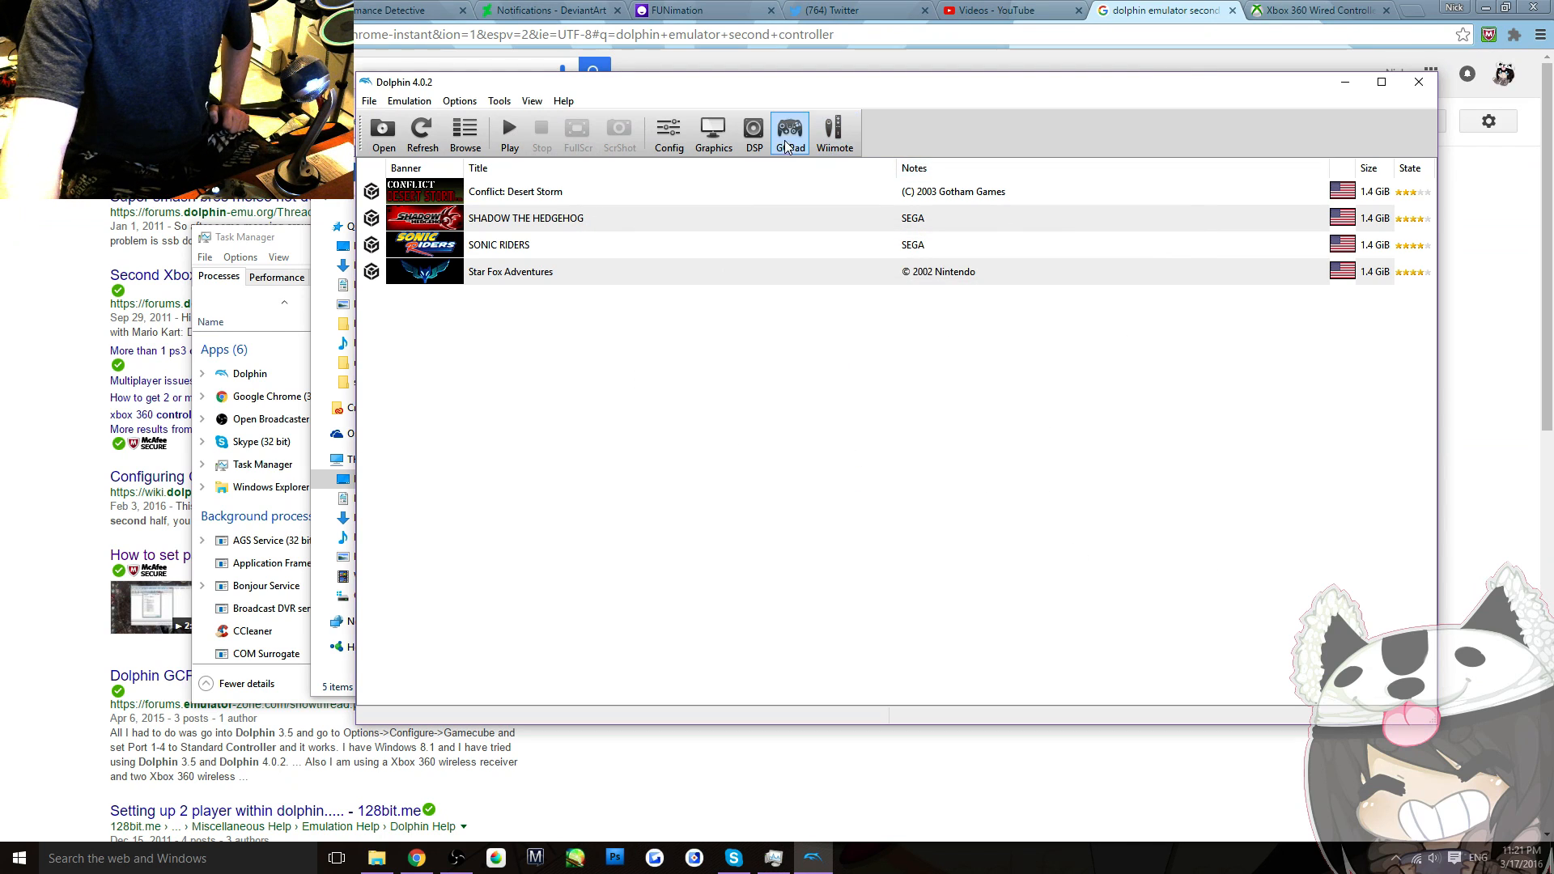
left_click(790, 130)
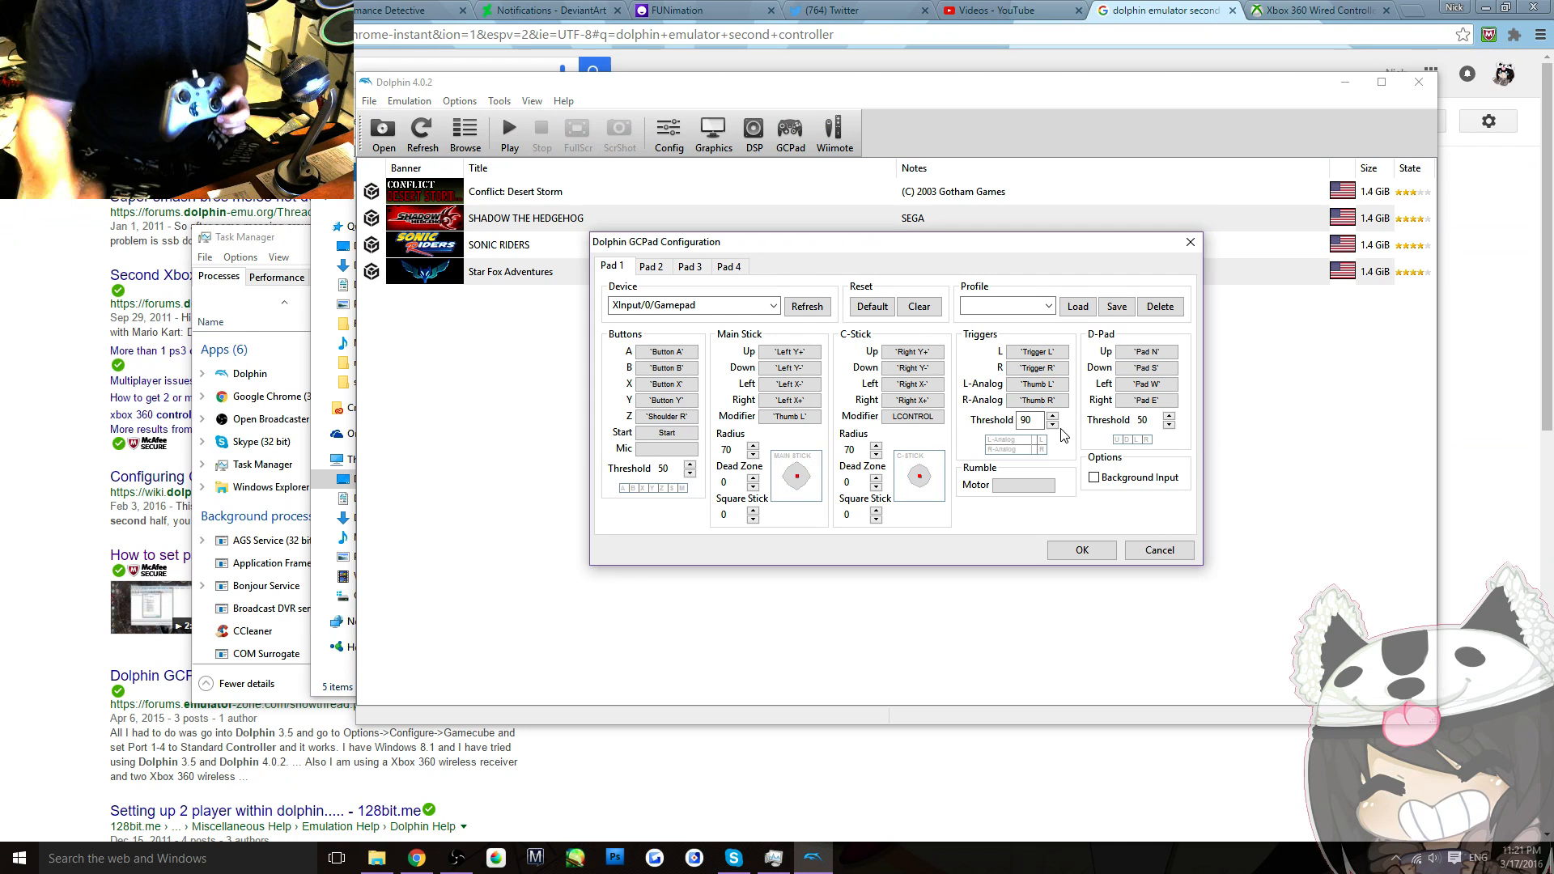
Keep Pad 1 on XInput/0/Gamepad and close the GCPad dialog with OK.
left_click(651, 266)
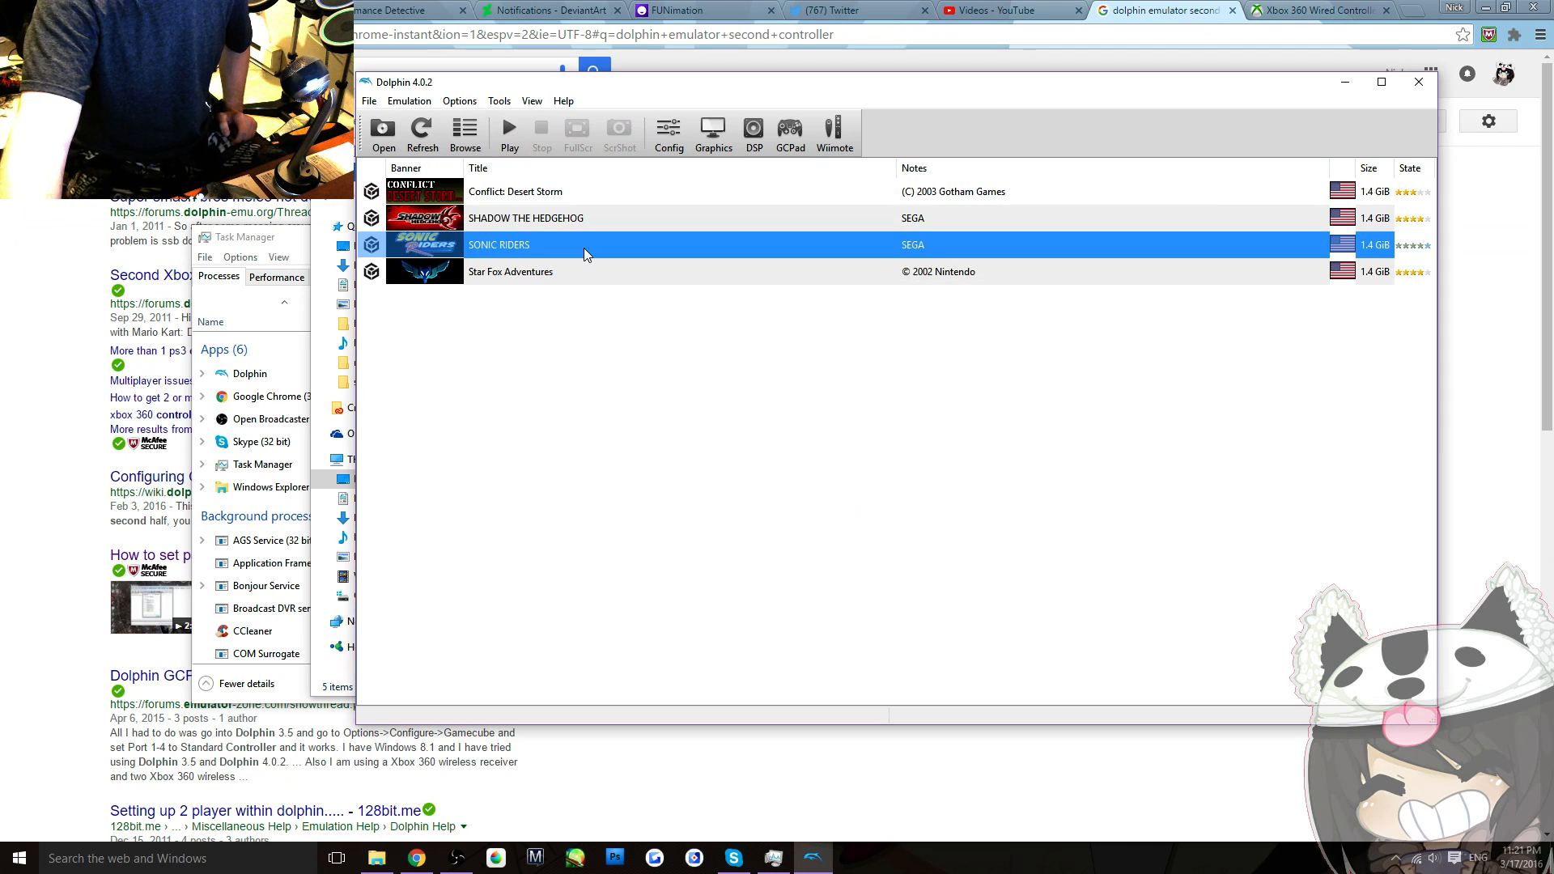
Launch SONIC RIDERS from the game list to its Now Loading screen.
double_click(499, 244)
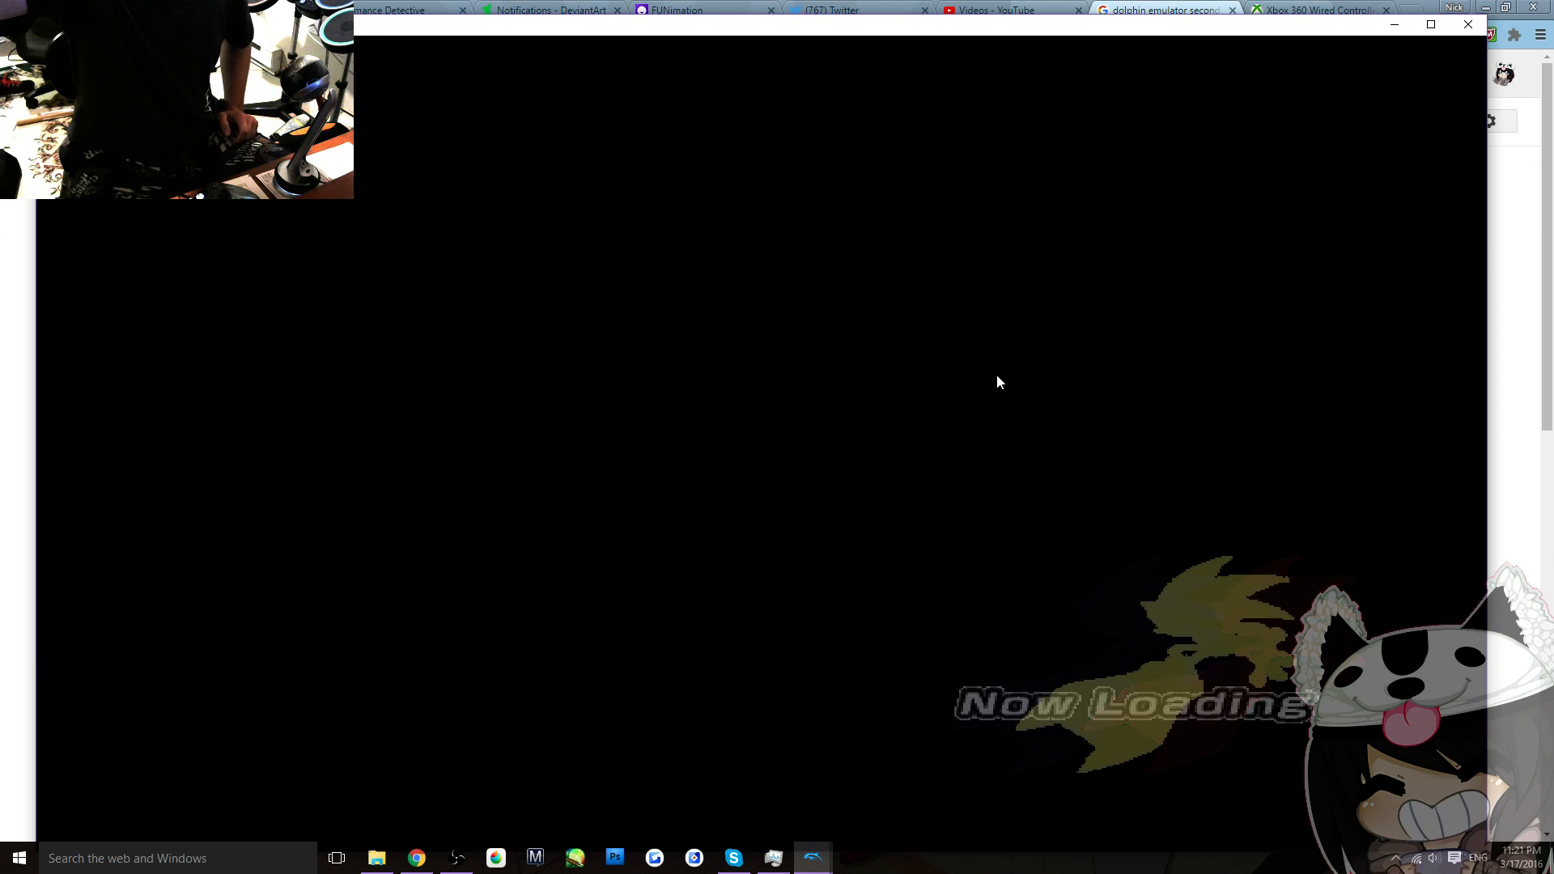